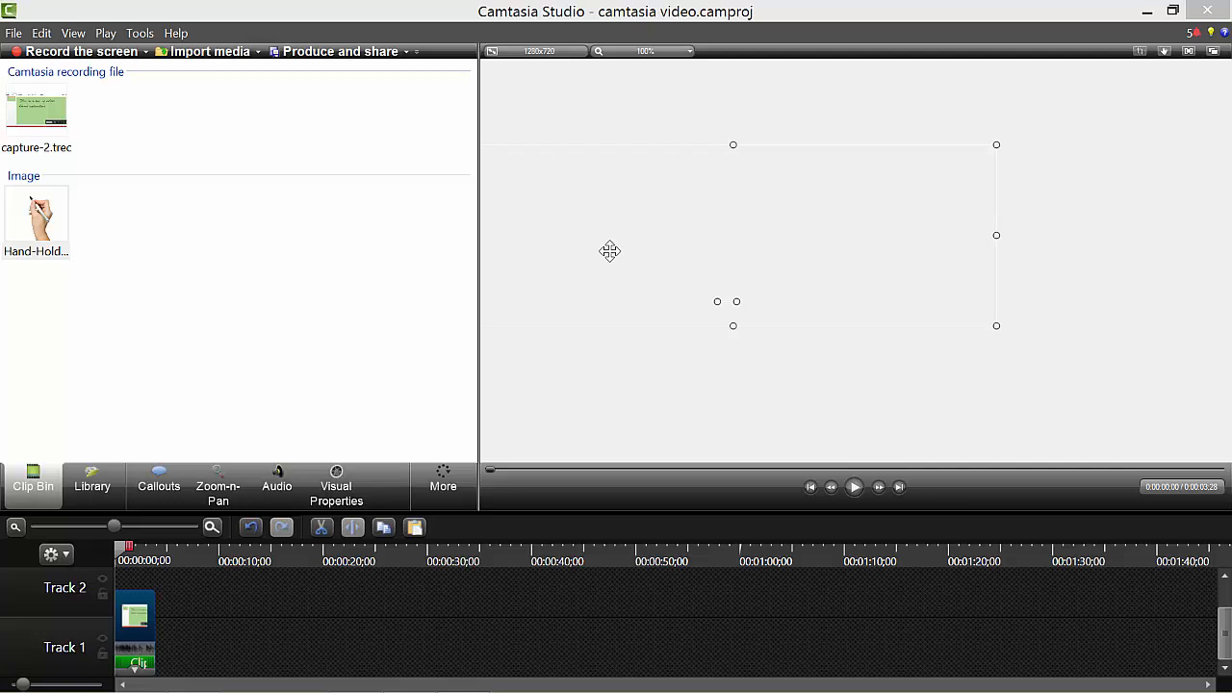
pyautogui.moveTo(608, 250)
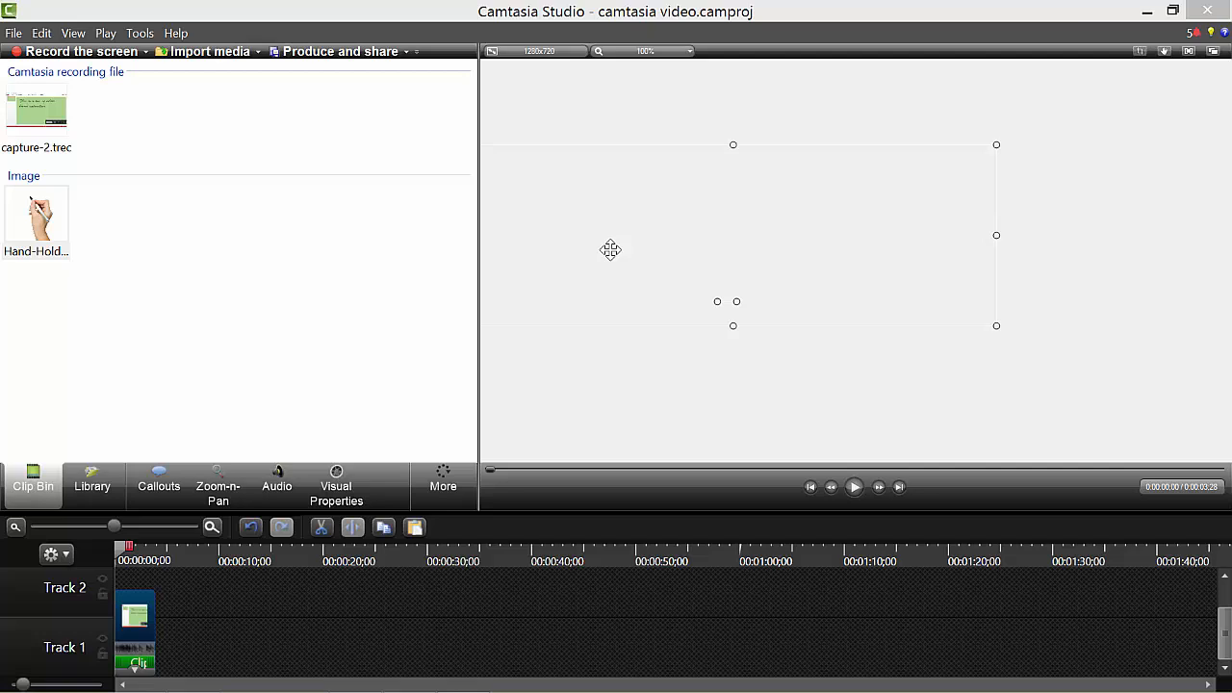
pyautogui.moveTo(612, 250)
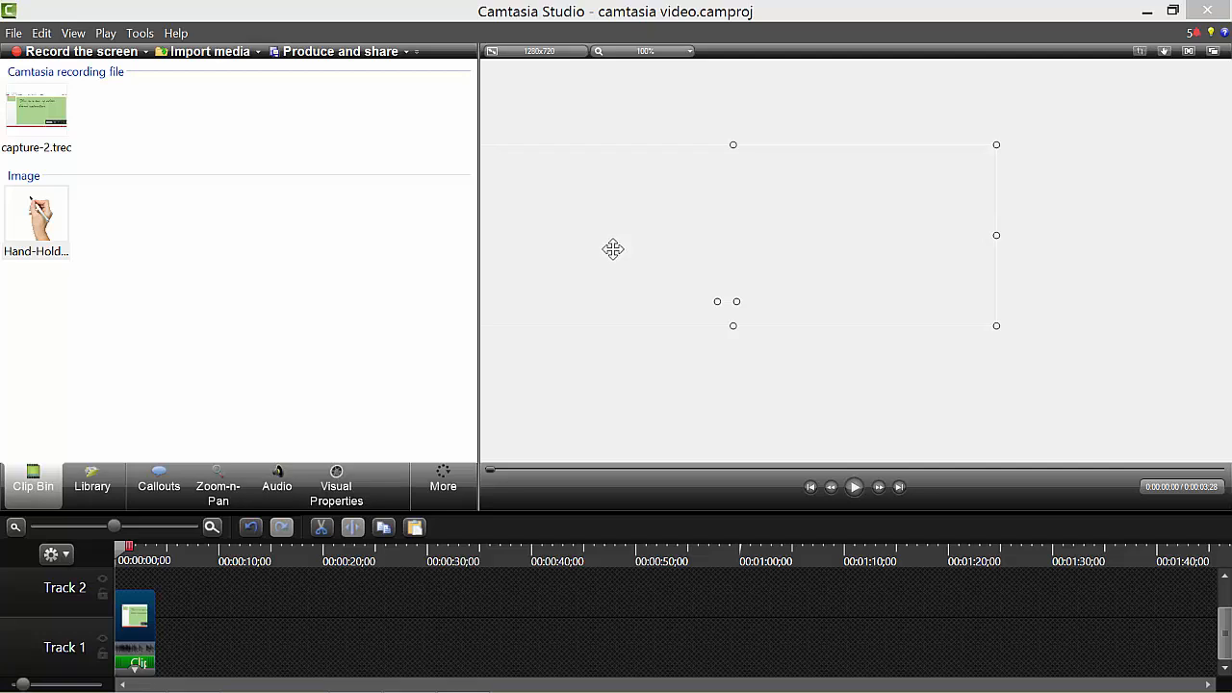
pyautogui.moveTo(562, 279)
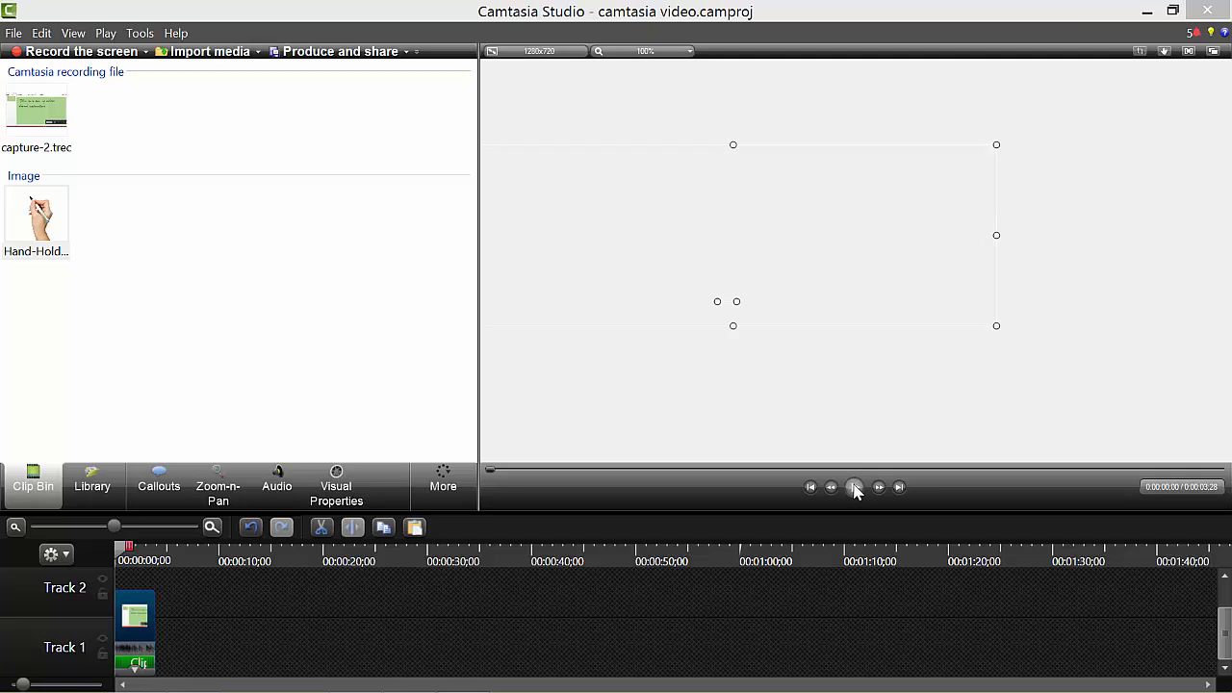
# - Play back the project preview with capture-2.trec on Track 1
pyautogui.click(854, 487)
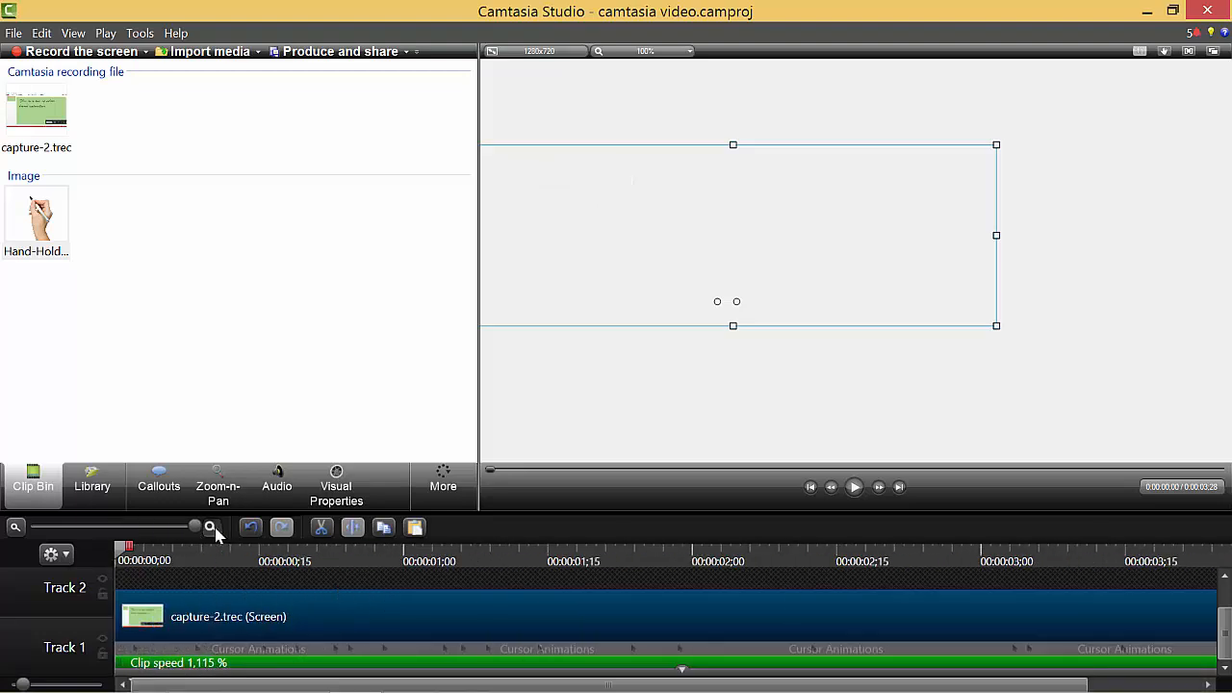
pyautogui.moveTo(374, 320)
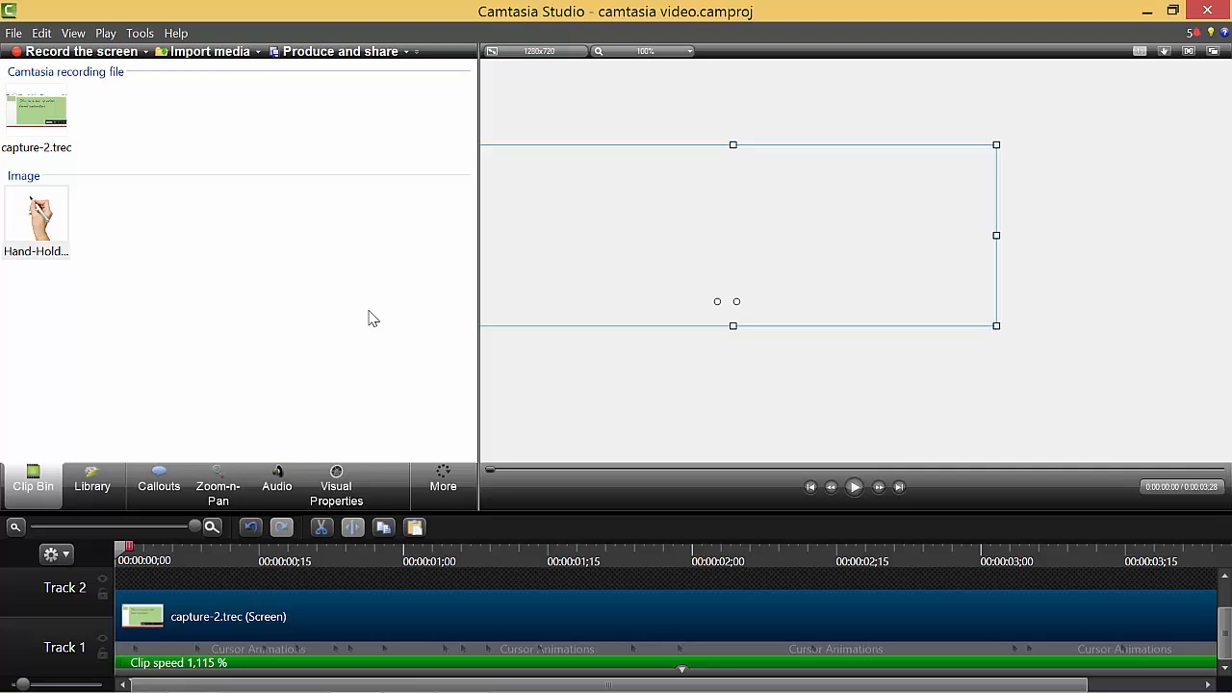
# - Place Hand-Holding-Pen.png from the Clip Bin onto Track 2 at the timeline start
pyautogui.click(36, 216)
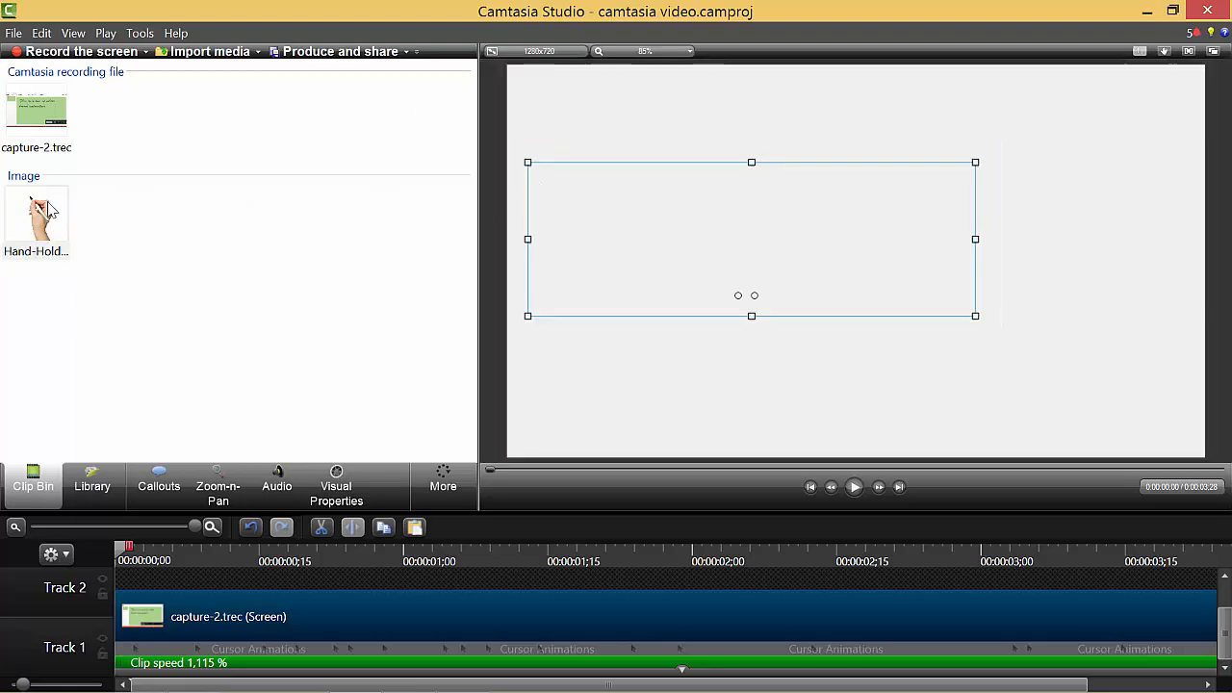
pyautogui.click(36, 216)
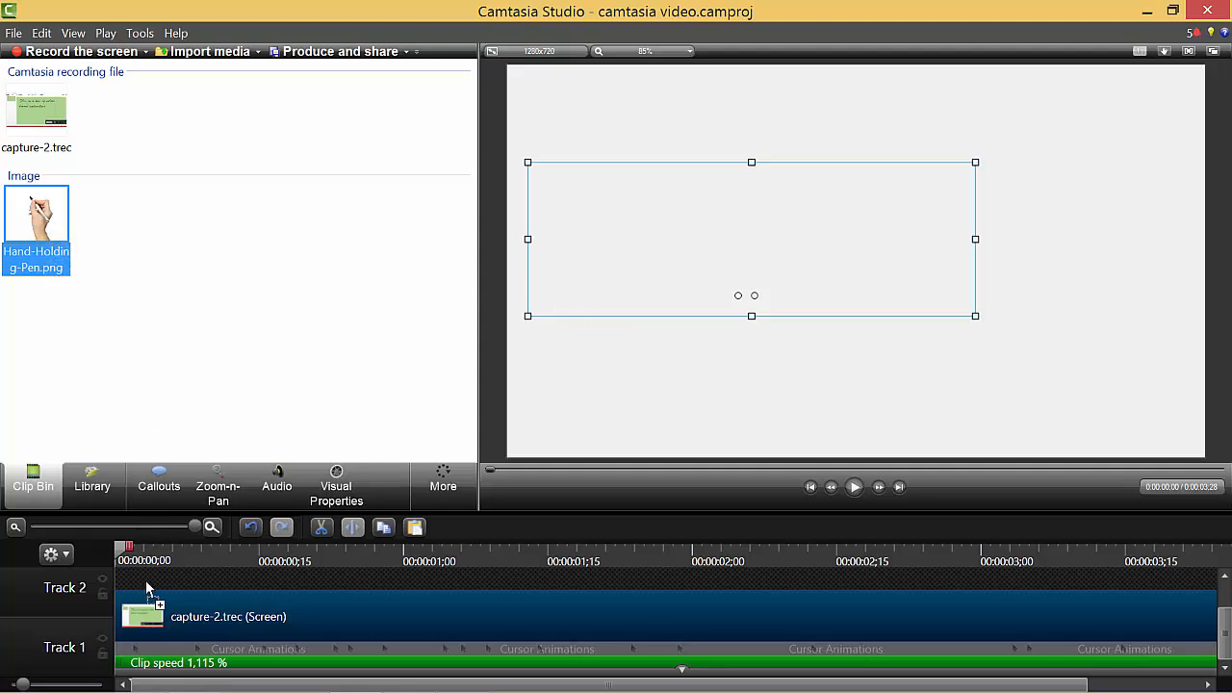
pyautogui.moveTo(37, 212); pyautogui.dragTo(157, 601)
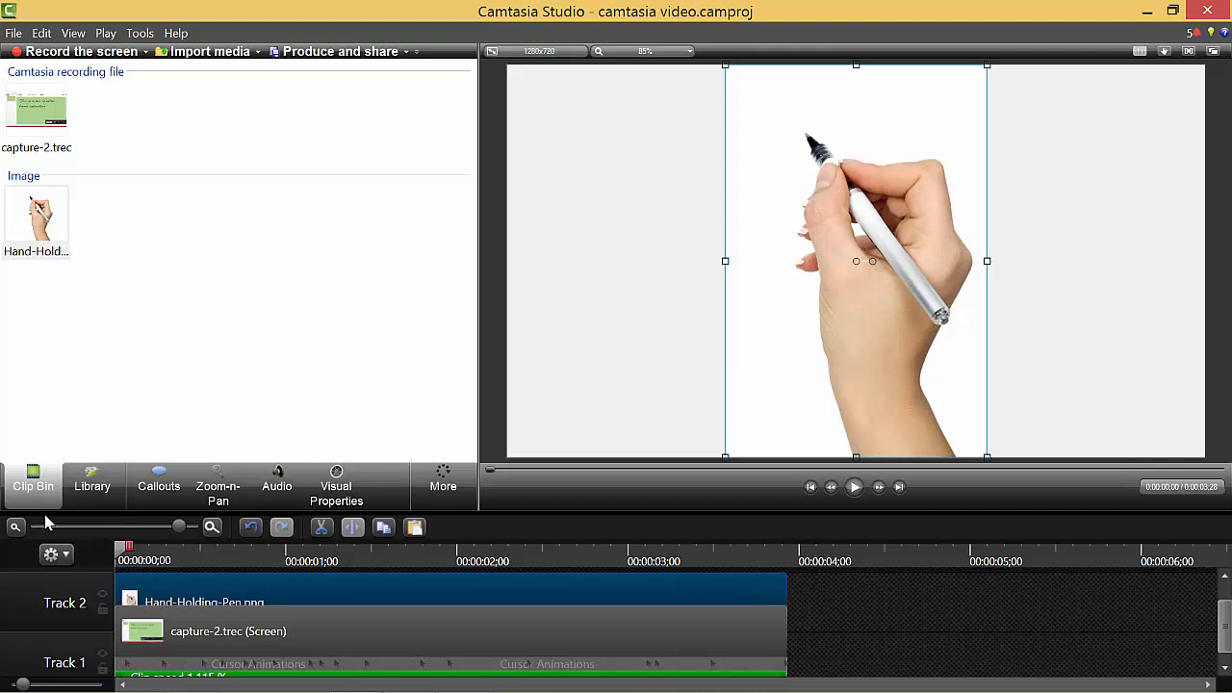
pyautogui.click(212, 528)
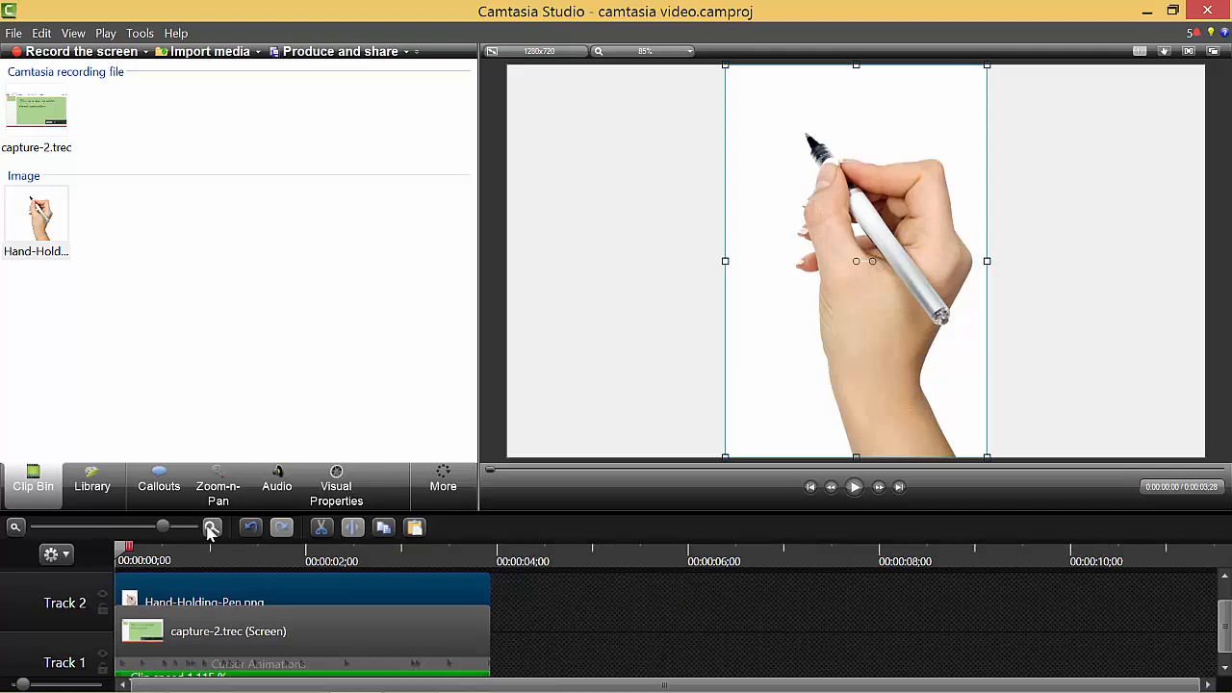
pyautogui.click(211, 527)
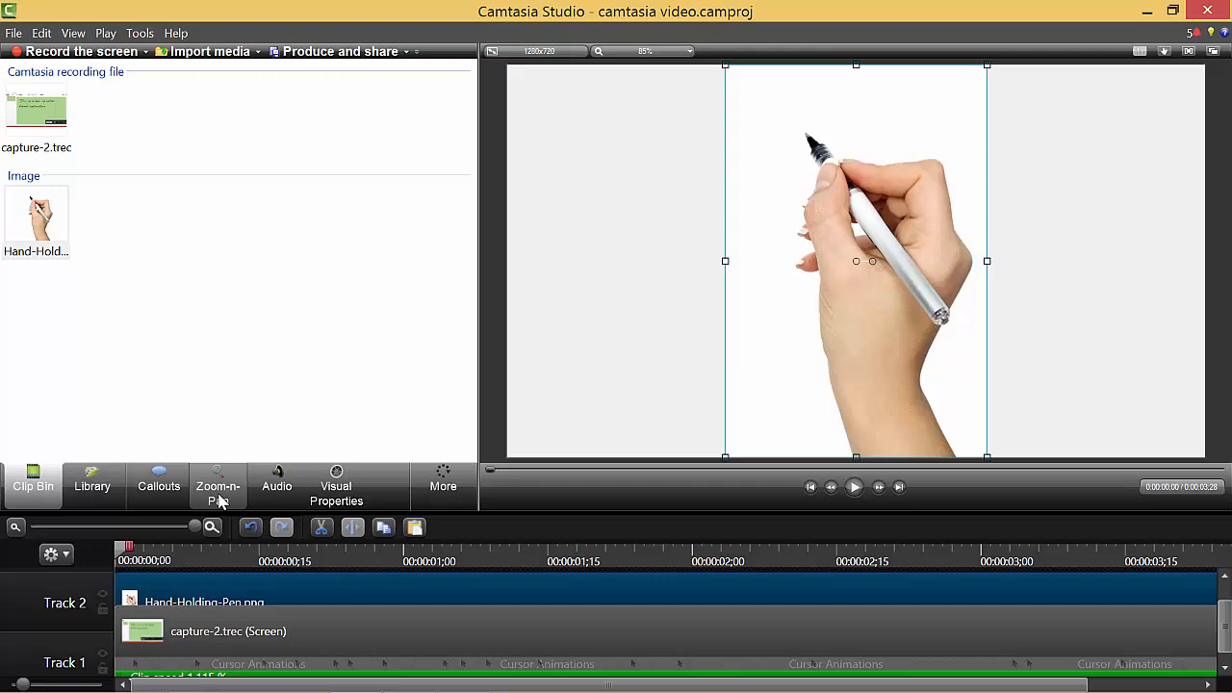
# - Enable Remove a color in the hand image's Visual Properties, leaving defaults
pyautogui.click(335, 485)
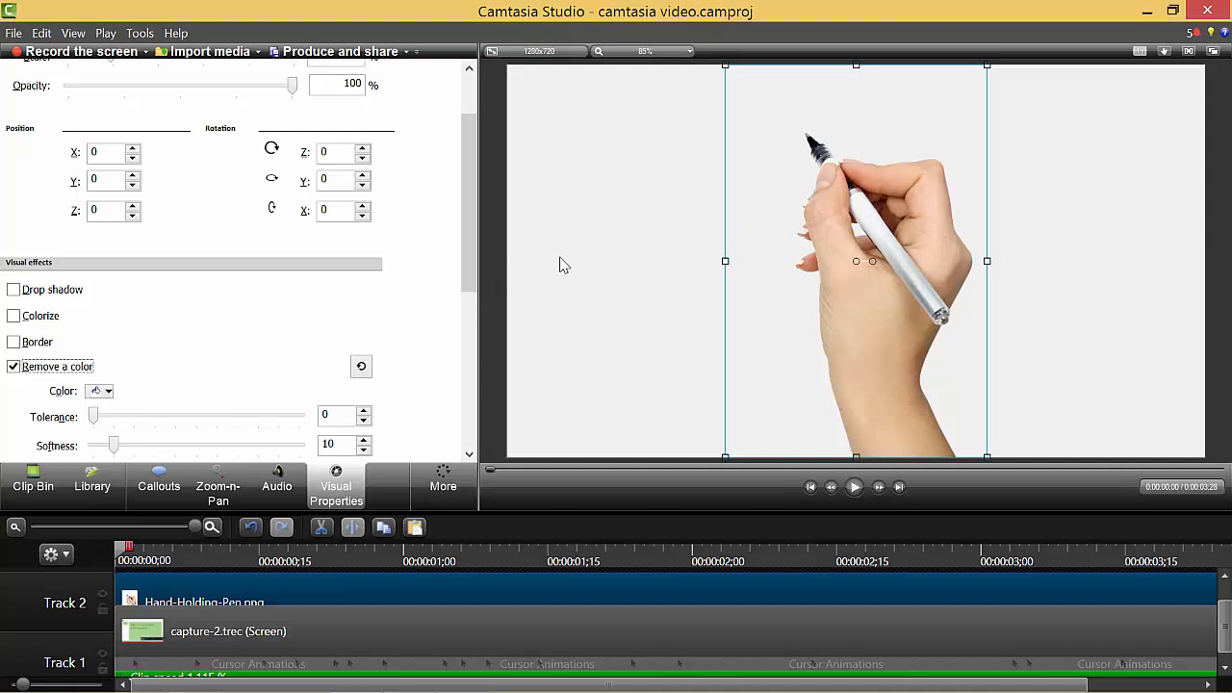
pyautogui.moveTo(389, 354)
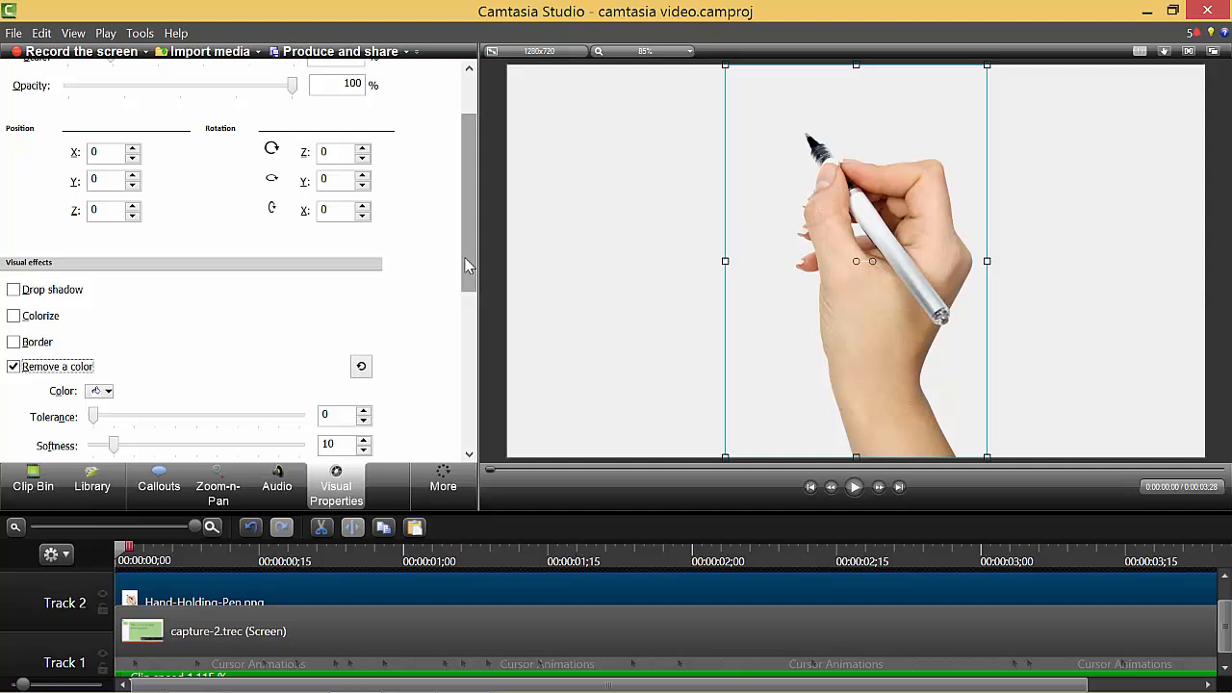
pyautogui.scroll(-3)
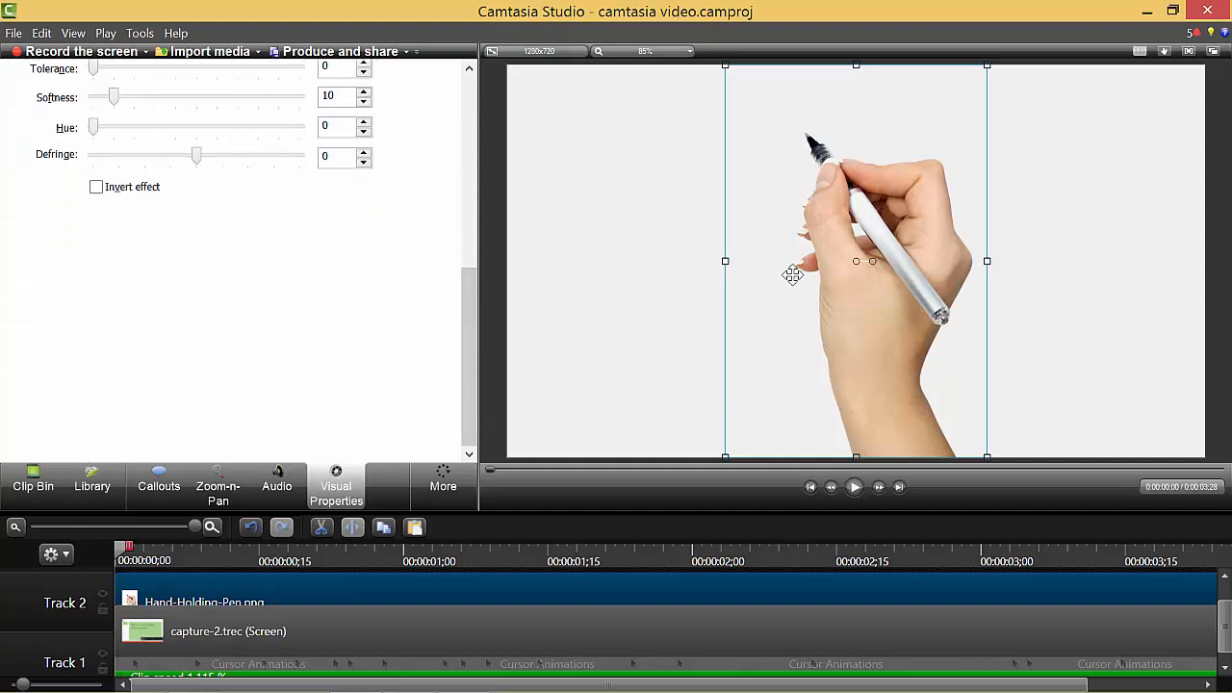
pyautogui.moveTo(654, 50)
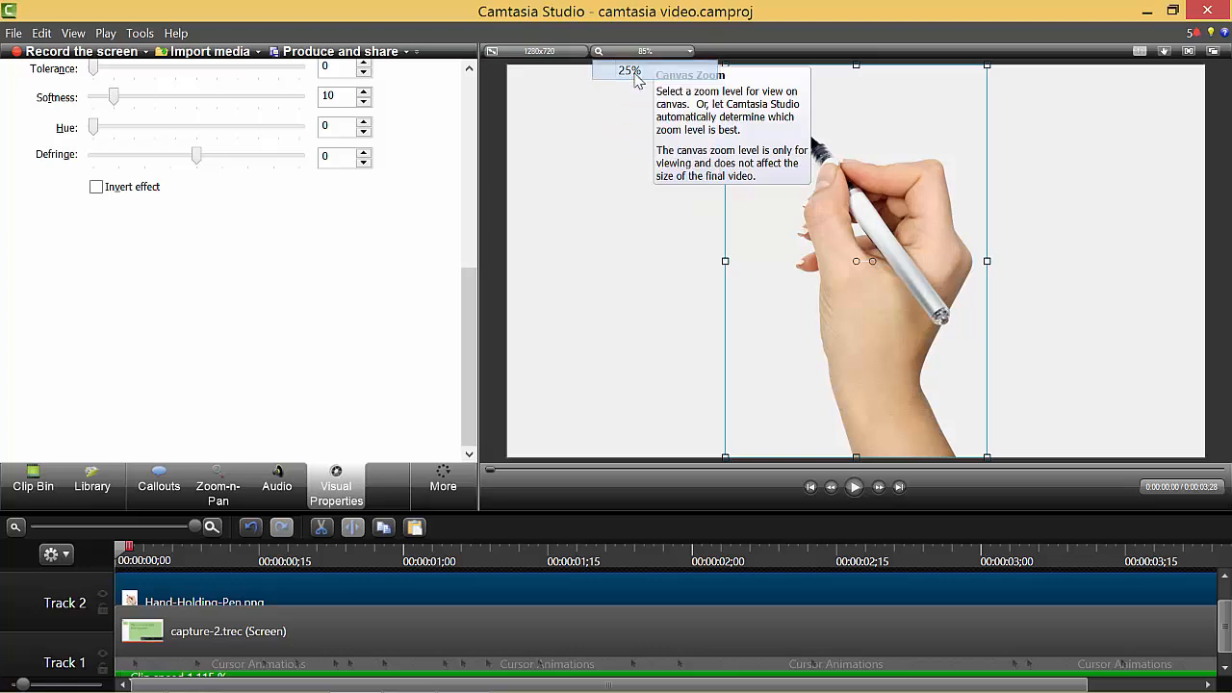
# - Lower the canvas zoom and move the hand image so the pen meets the text start
pyautogui.click(621, 73)
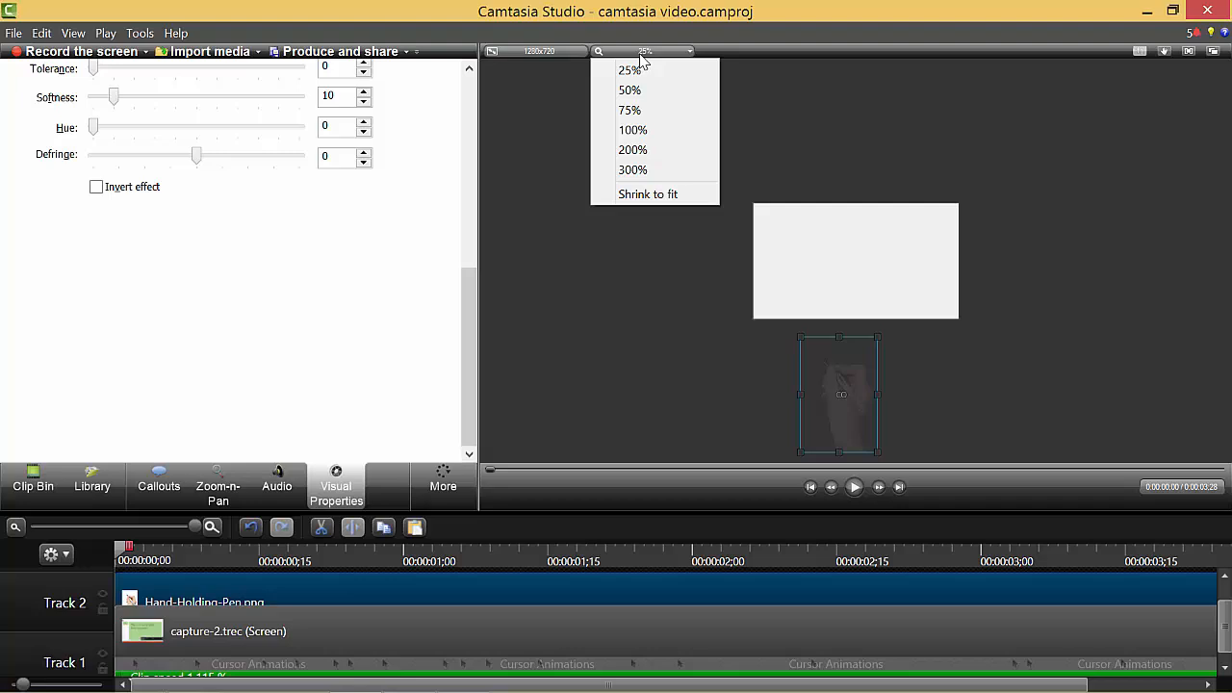
pyautogui.click(628, 91)
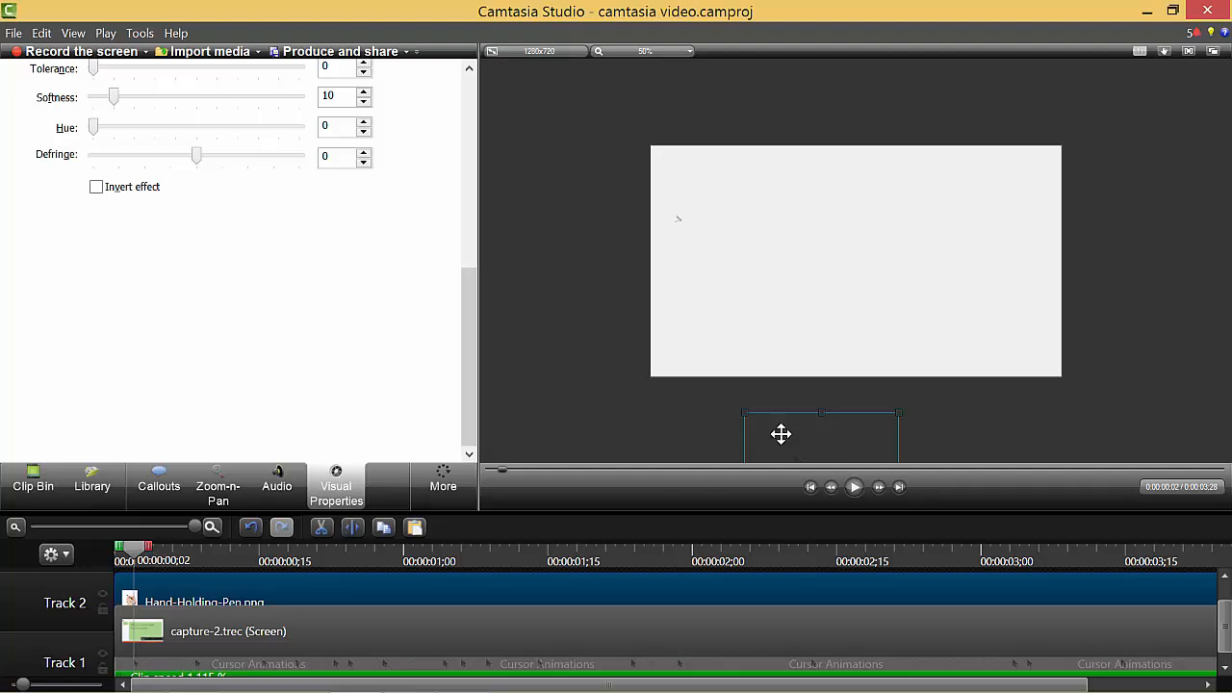
pyautogui.moveTo(781, 435); pyautogui.dragTo(816, 403)
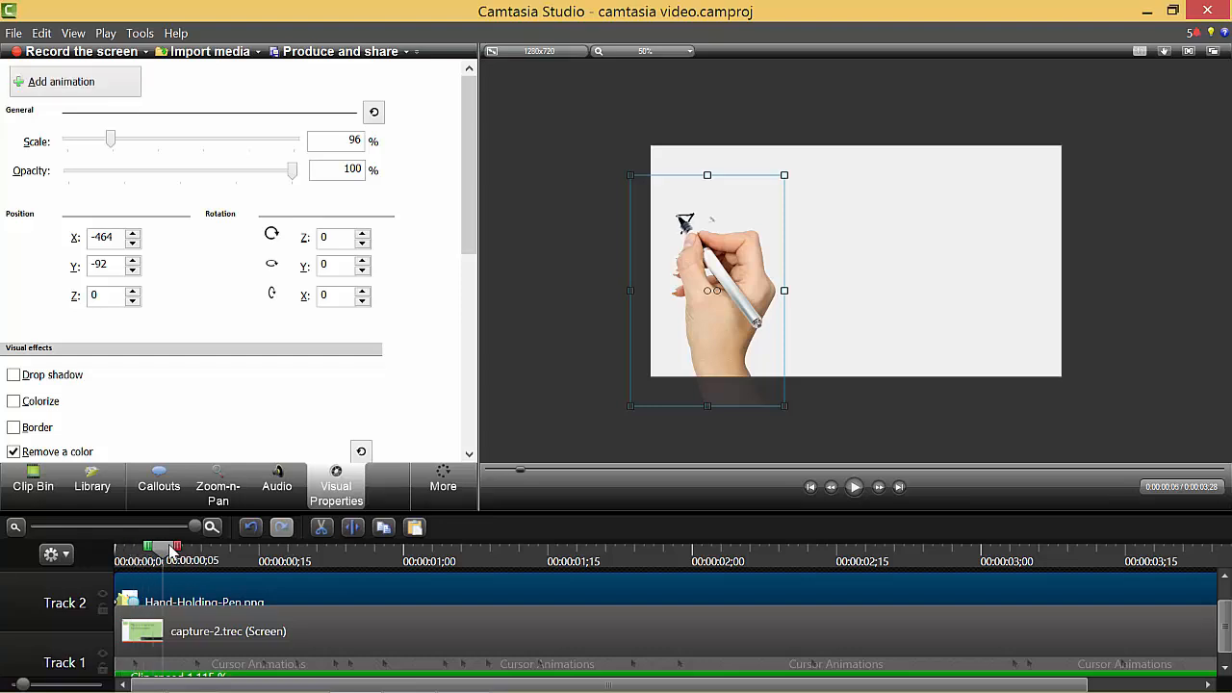
# - Add animation points moving the pen along the first line's words past 'test'
pyautogui.moveTo(178, 547); pyautogui.dragTo(192, 546)
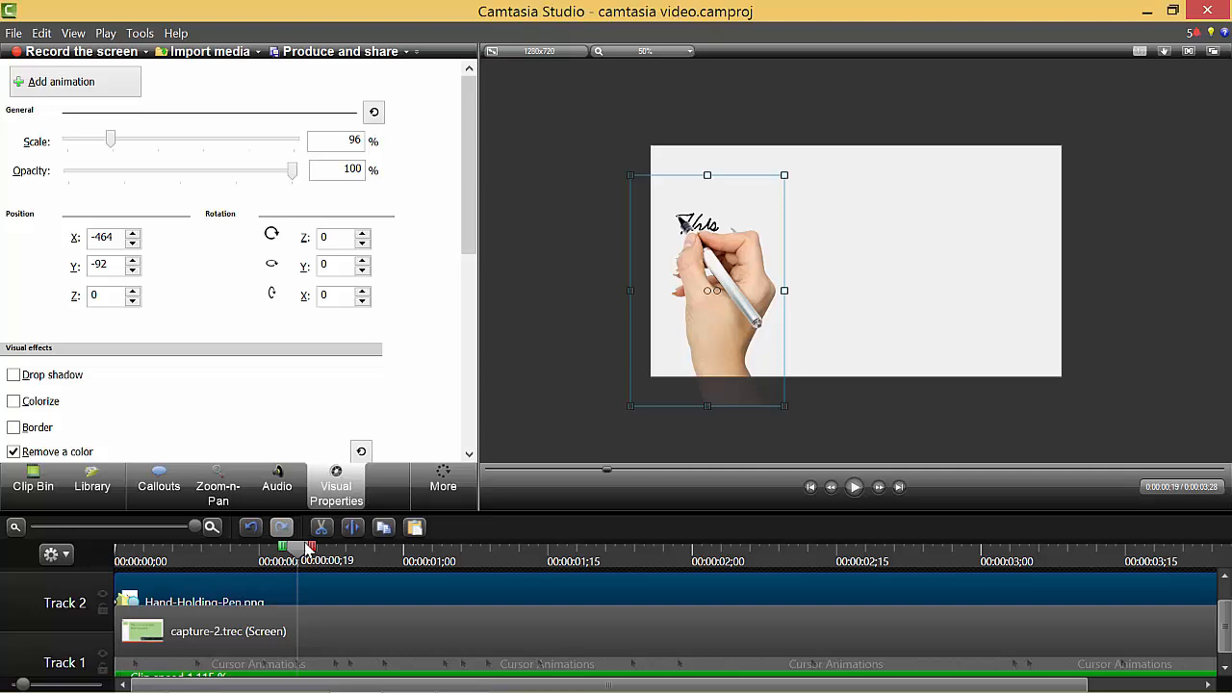
pyautogui.click(334, 296)
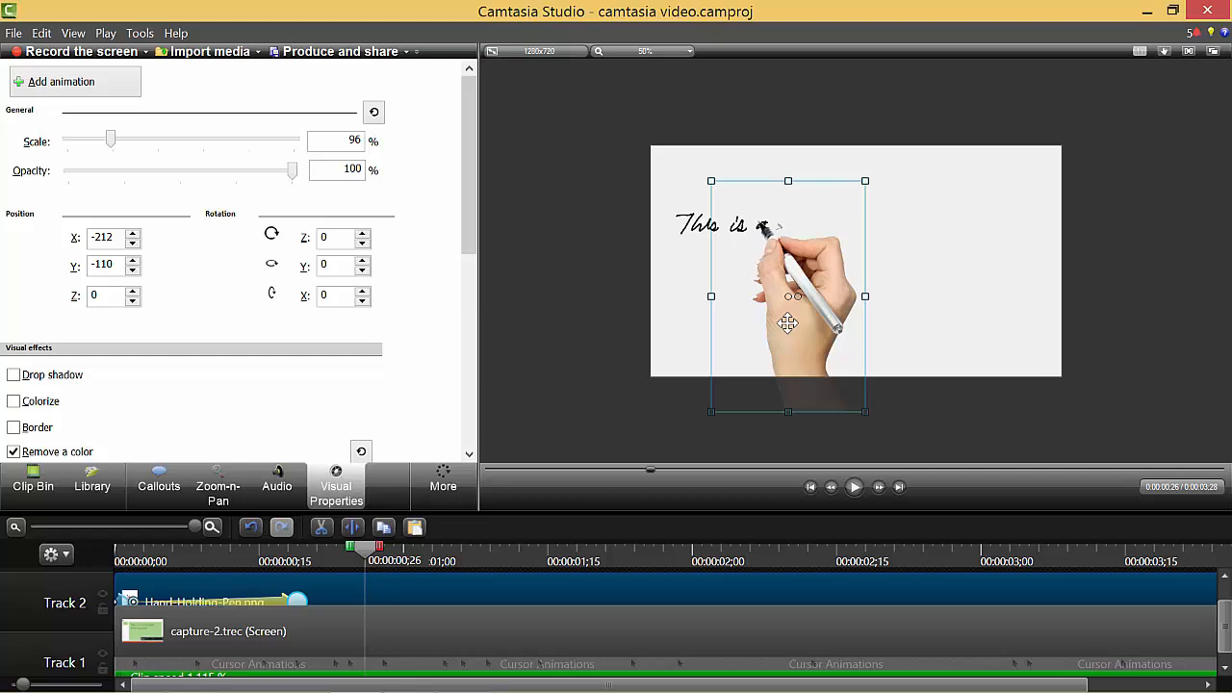
pyautogui.moveTo(787, 323); pyautogui.dragTo(762, 331)
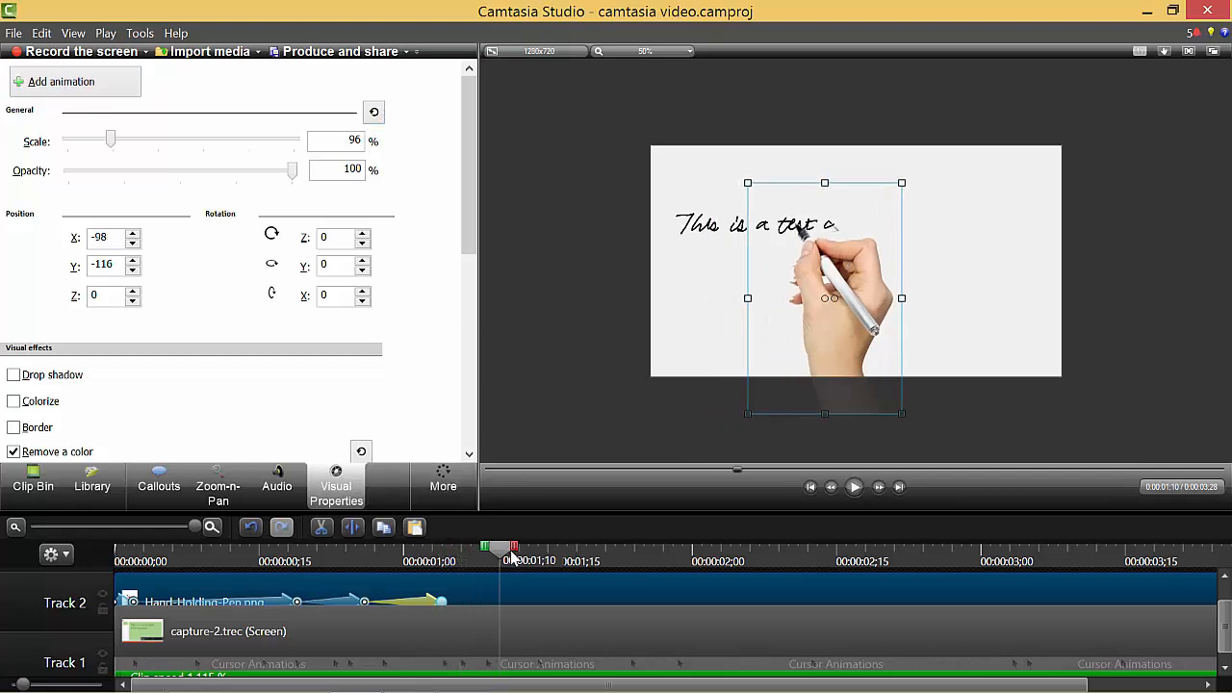
pyautogui.moveTo(515, 547); pyautogui.dragTo(488, 546)
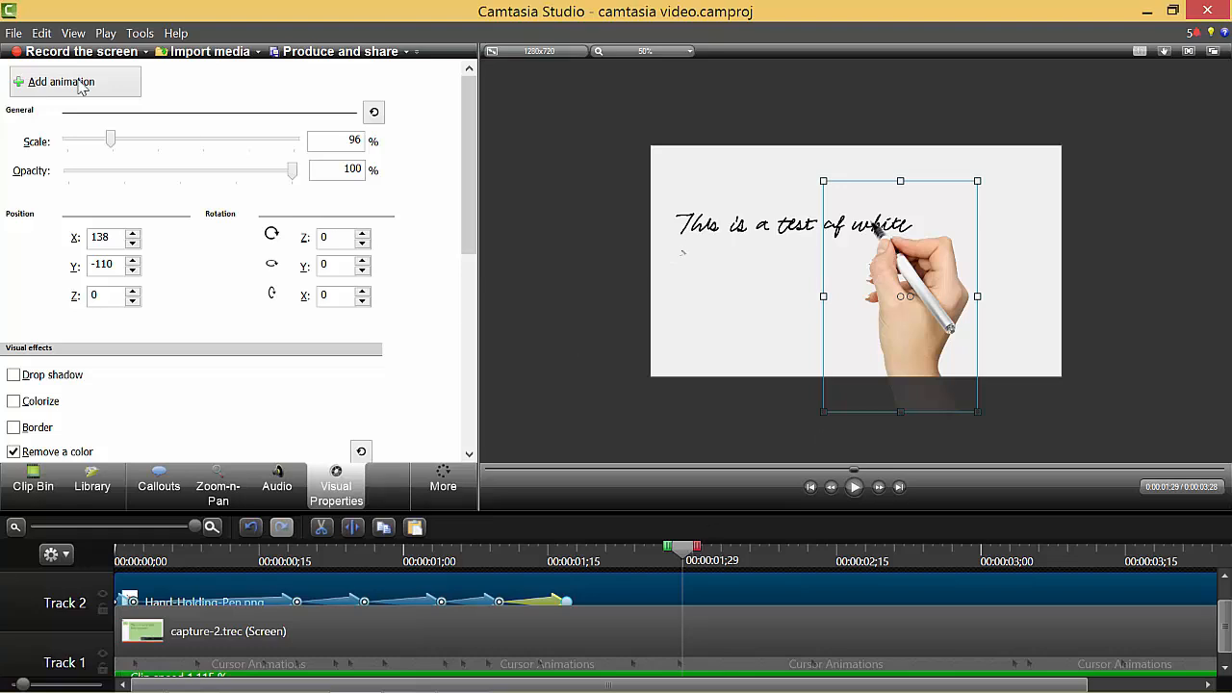
# - Continue the animation from the end of 'white' through the second line's end
pyautogui.moveTo(900, 296); pyautogui.dragTo(746, 337)
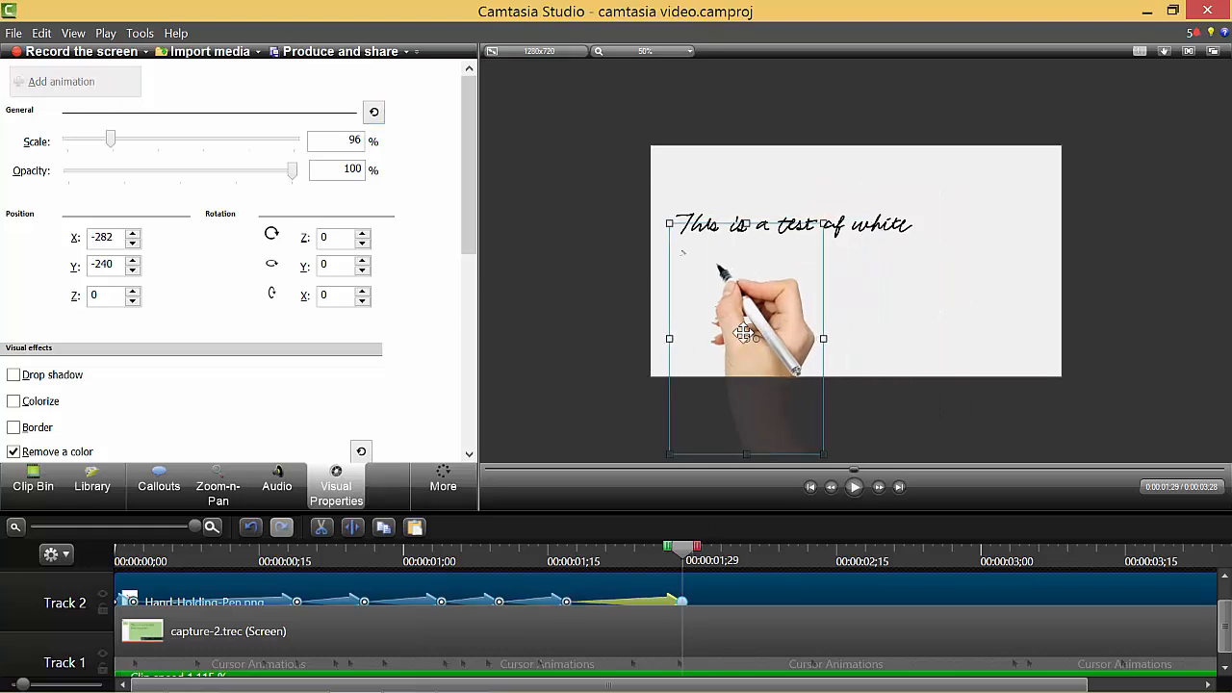
pyautogui.moveTo(747, 337); pyautogui.dragTo(712, 323)
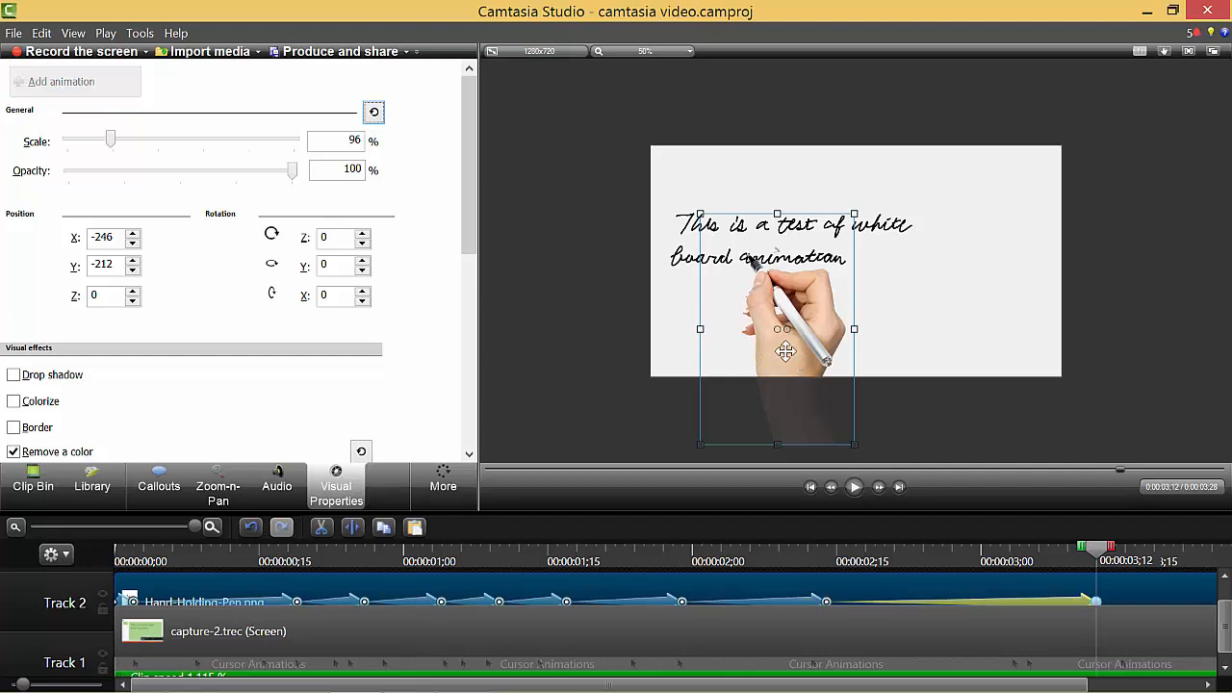
pyautogui.moveTo(778, 327); pyautogui.dragTo(866, 327)
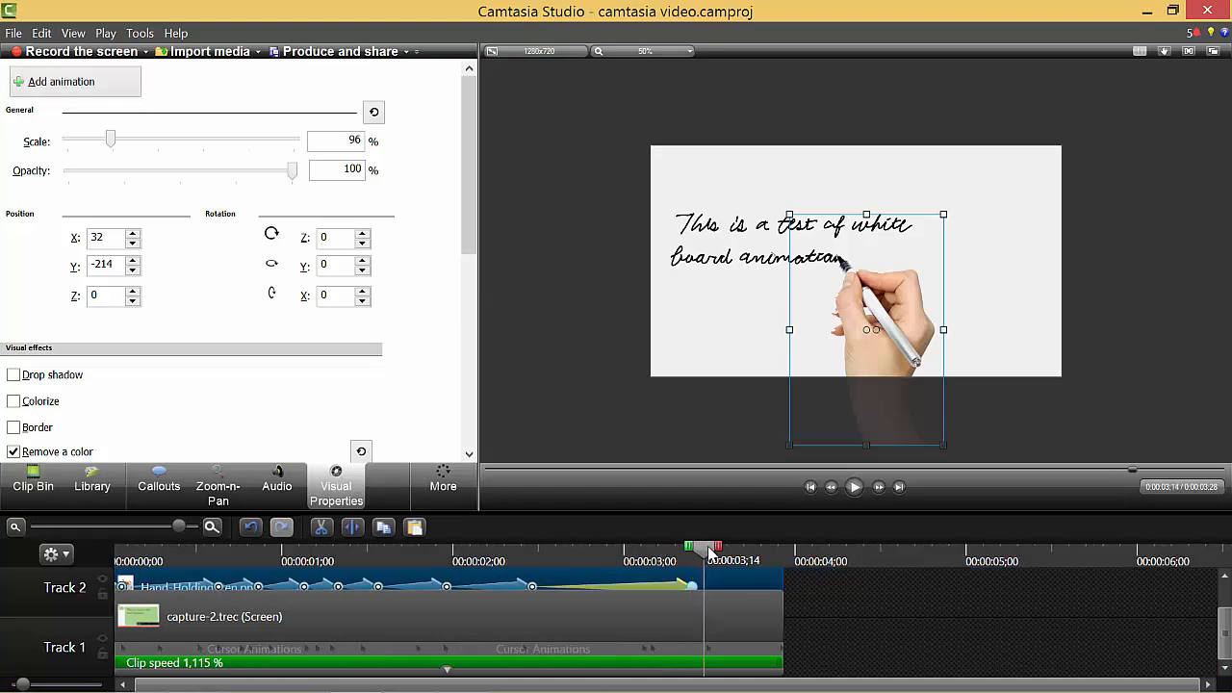
pyautogui.moveTo(65, 93)
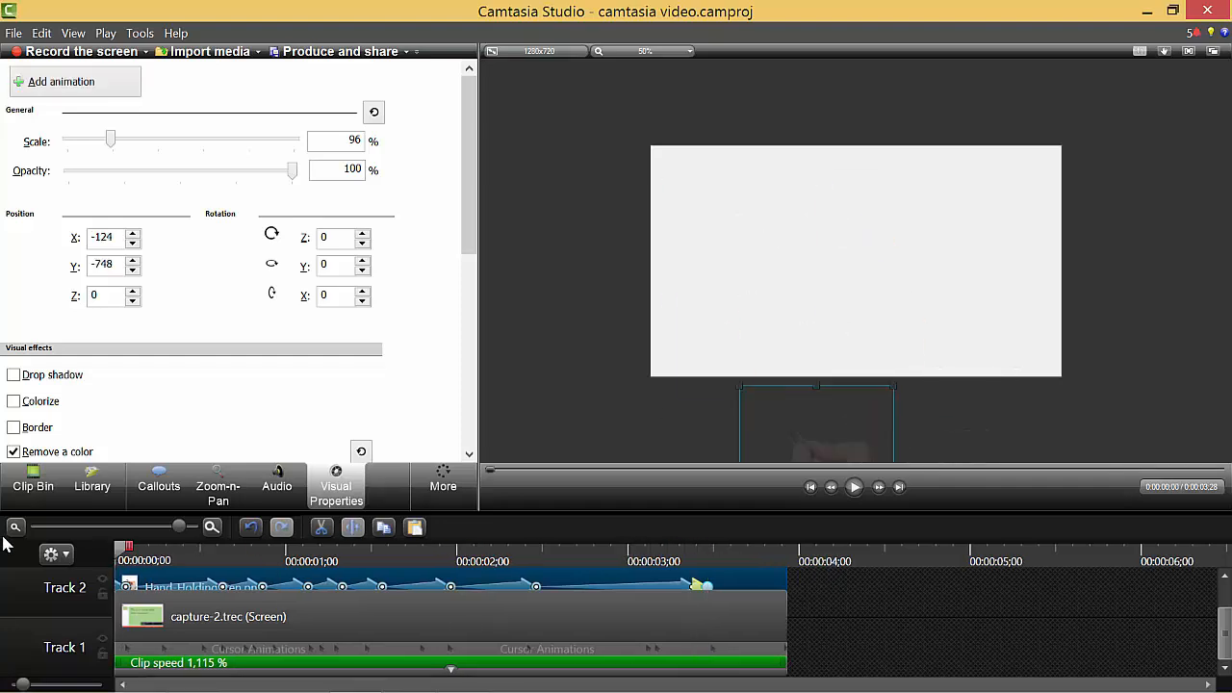
# - Preview from the start and jump to where the writing finishes for the exit animation
pyautogui.click(852, 487)
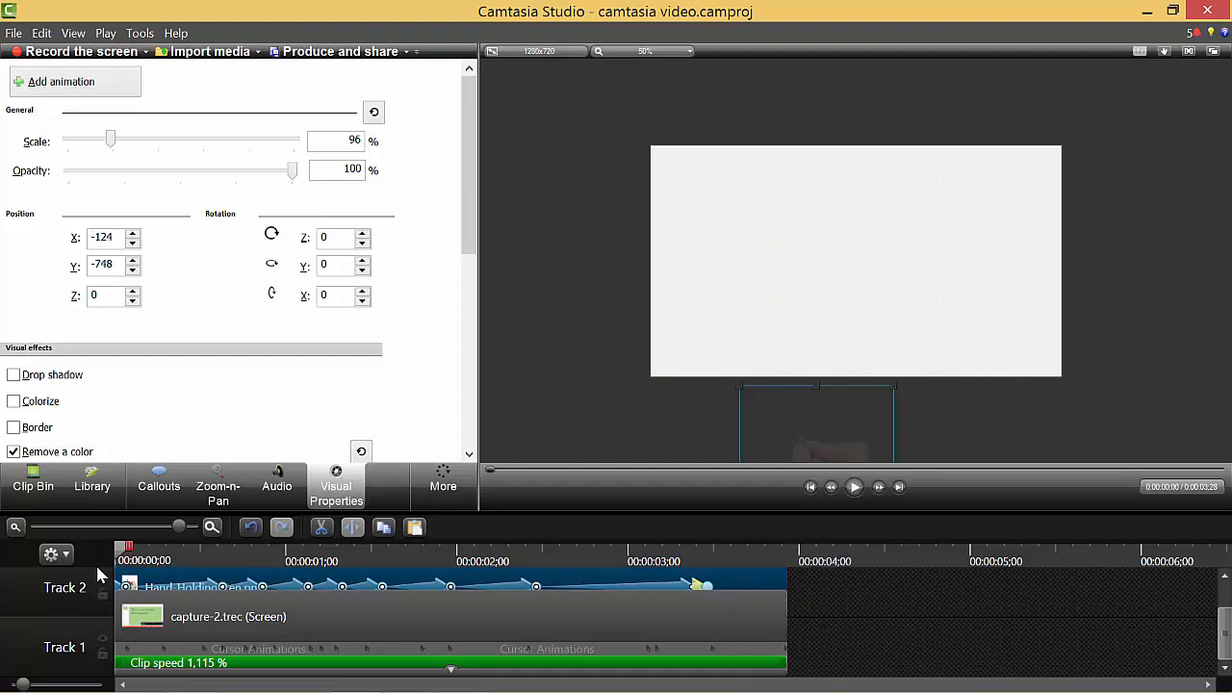
pyautogui.click(851, 487)
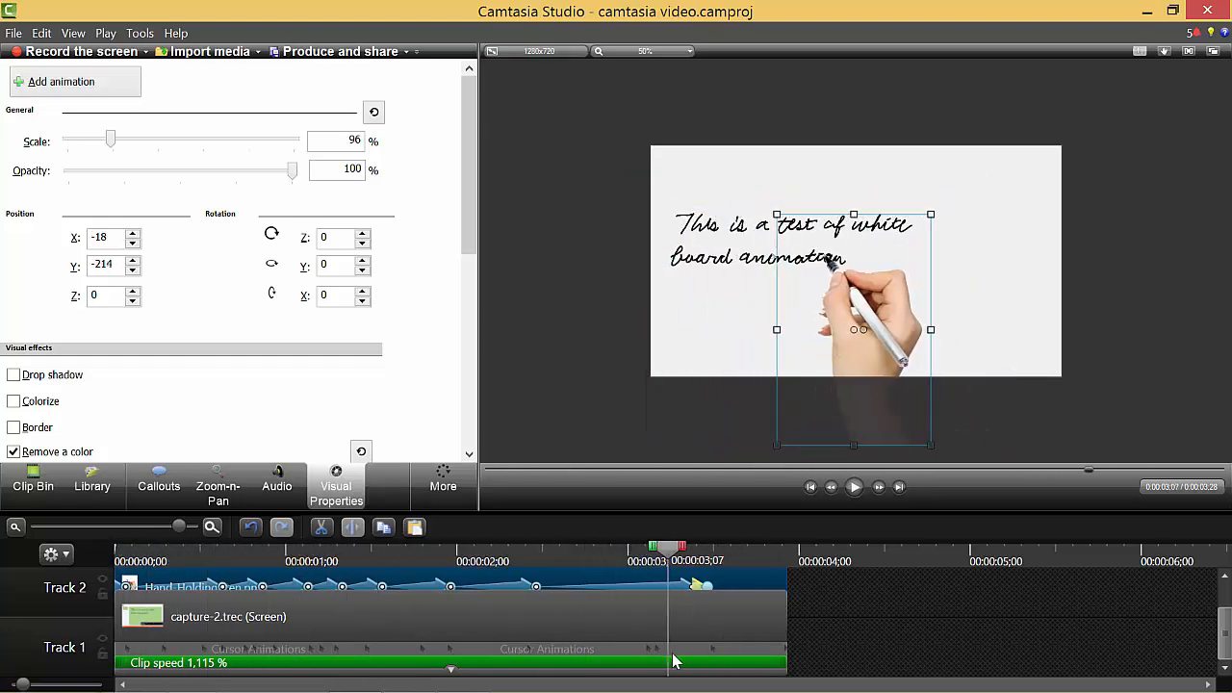
pyautogui.click(735, 560)
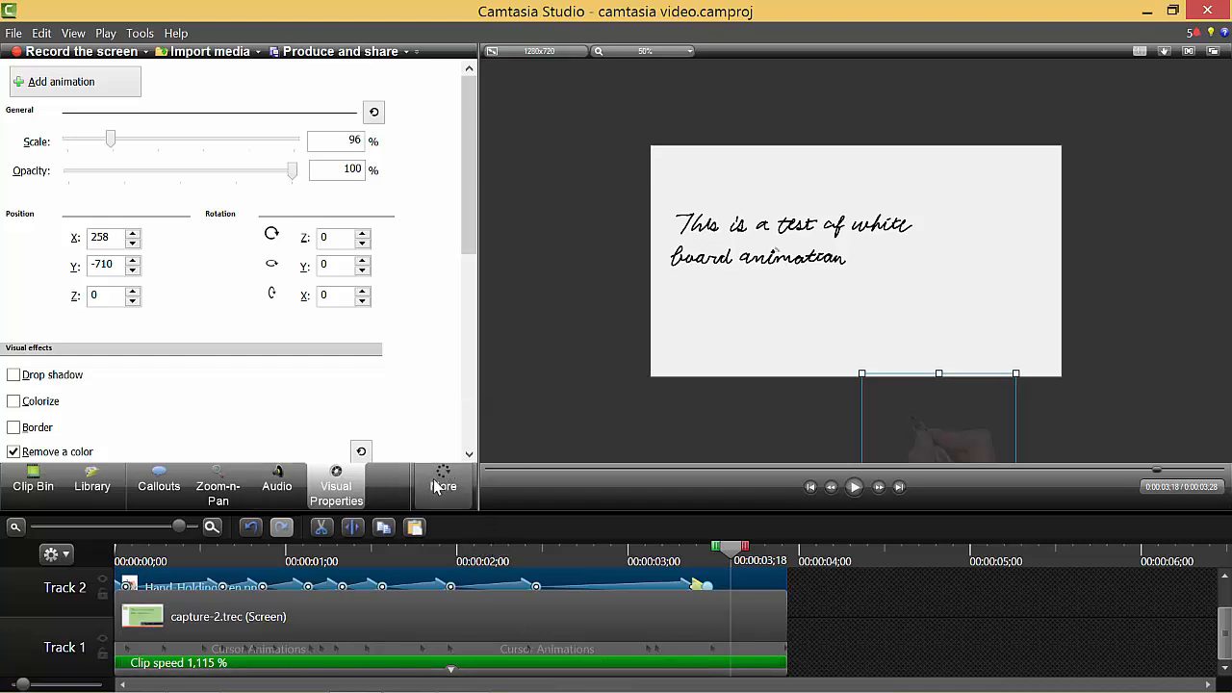
# - Set the recording's Cursor Effects cursor size to 5.00
pyautogui.click(442, 485)
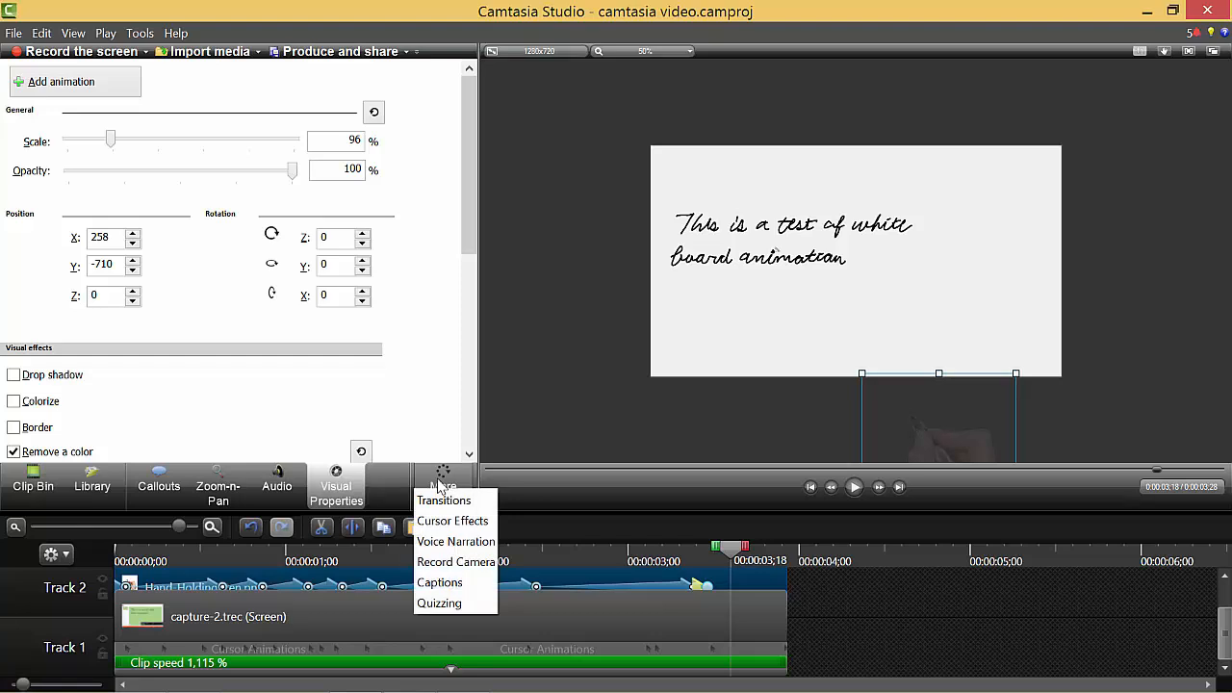
pyautogui.click(452, 520)
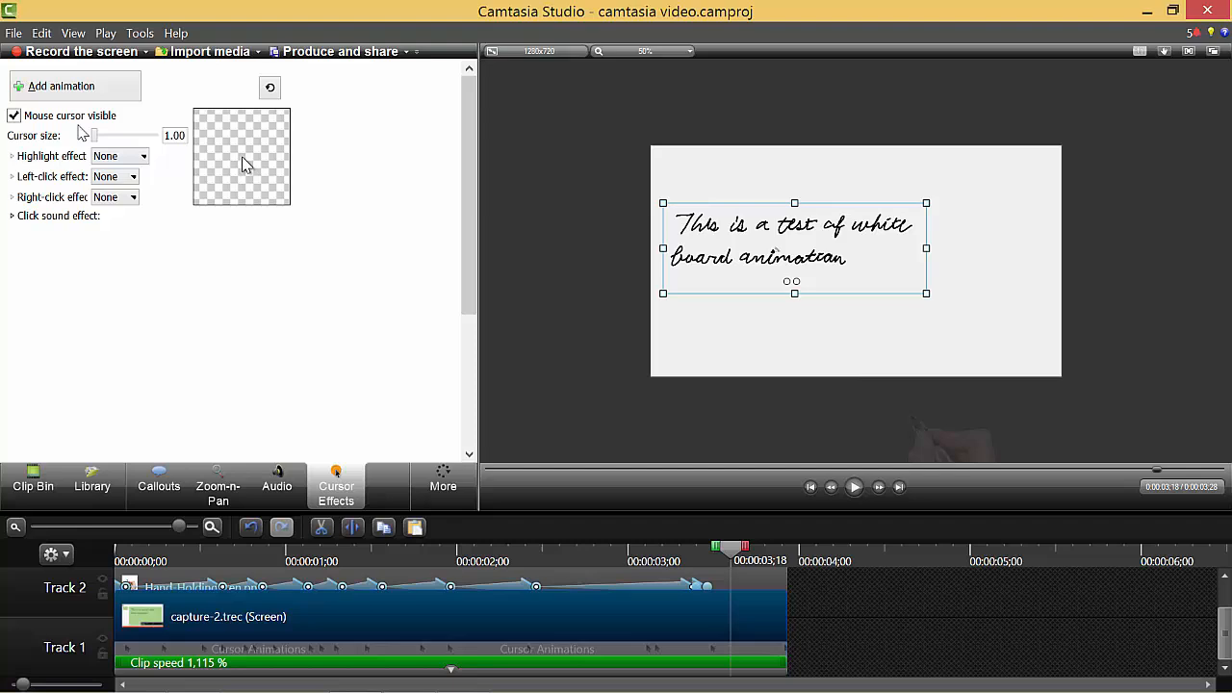
pyautogui.moveTo(97, 135)
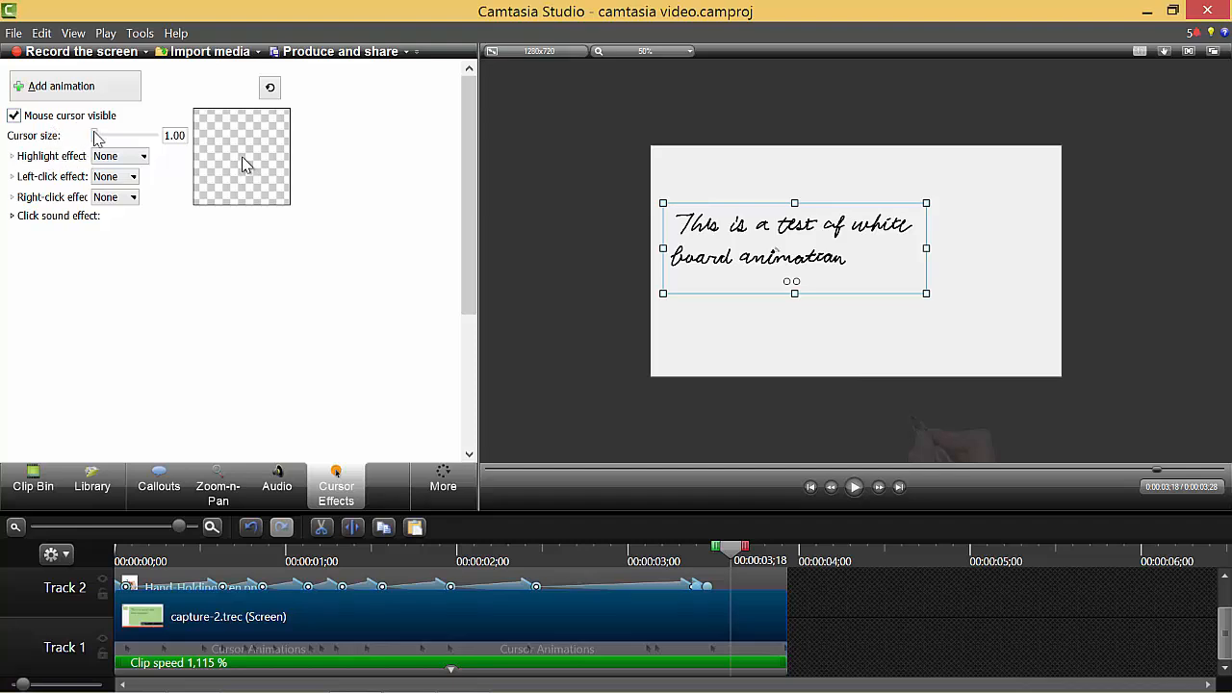
pyautogui.moveTo(94, 135); pyautogui.dragTo(104, 135)
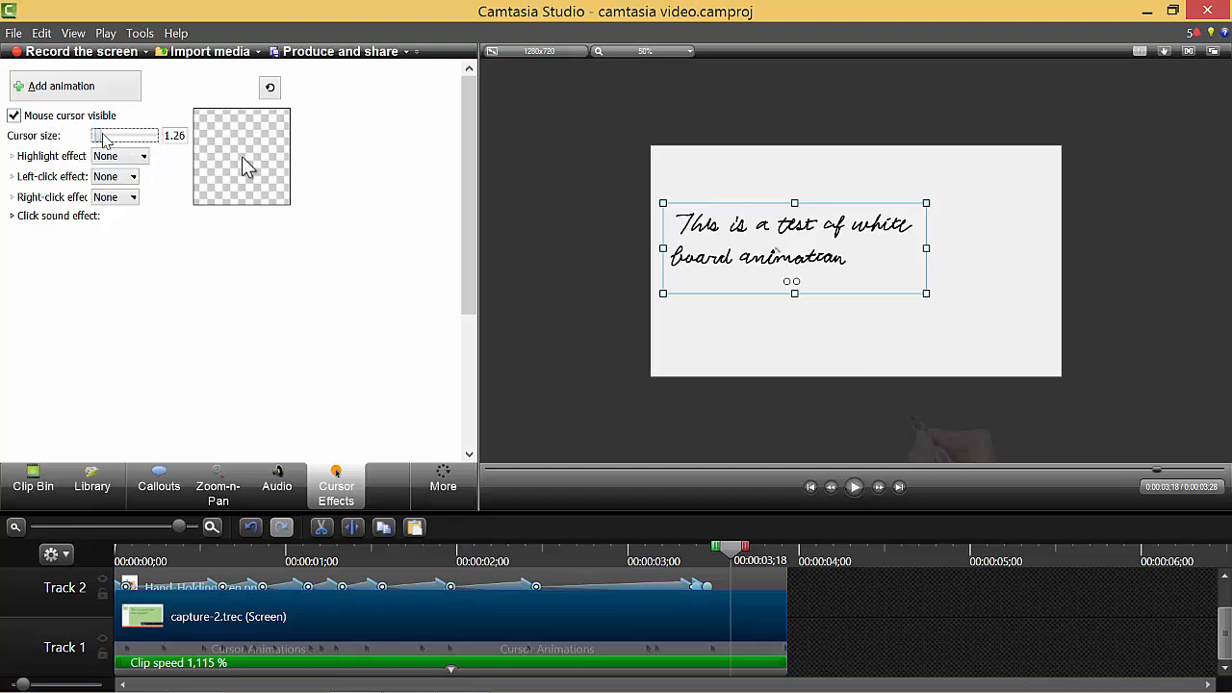
pyautogui.moveTo(104, 135); pyautogui.dragTo(158, 135)
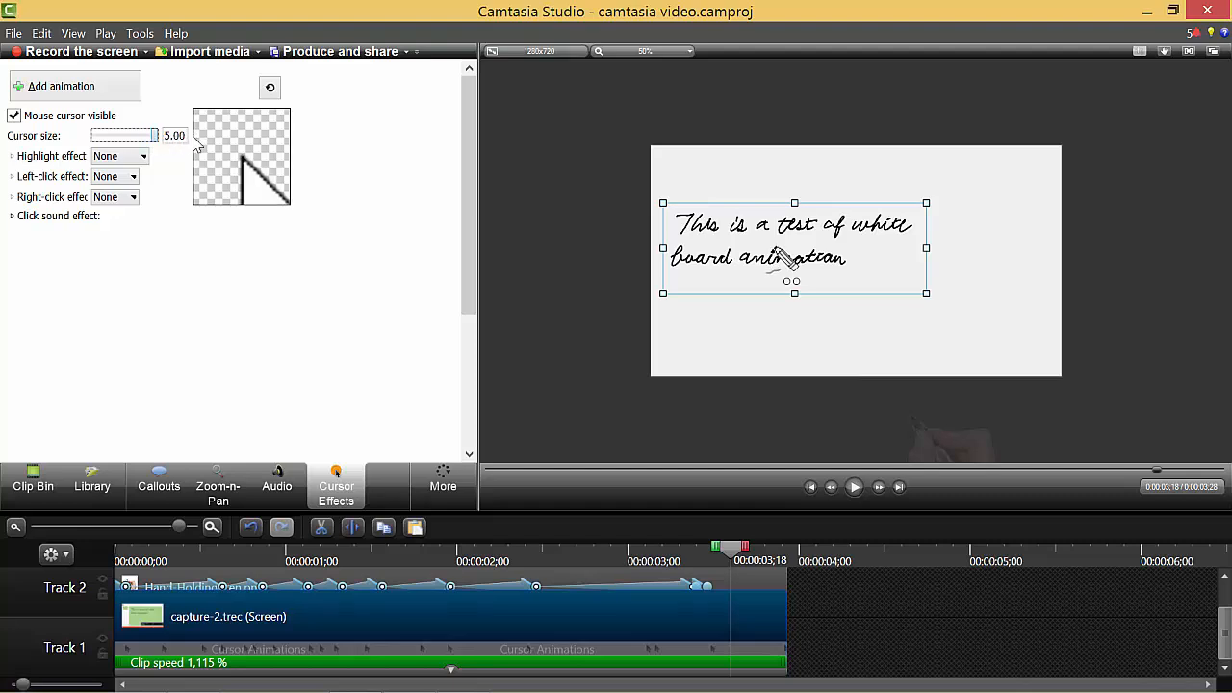
pyautogui.moveTo(691, 339)
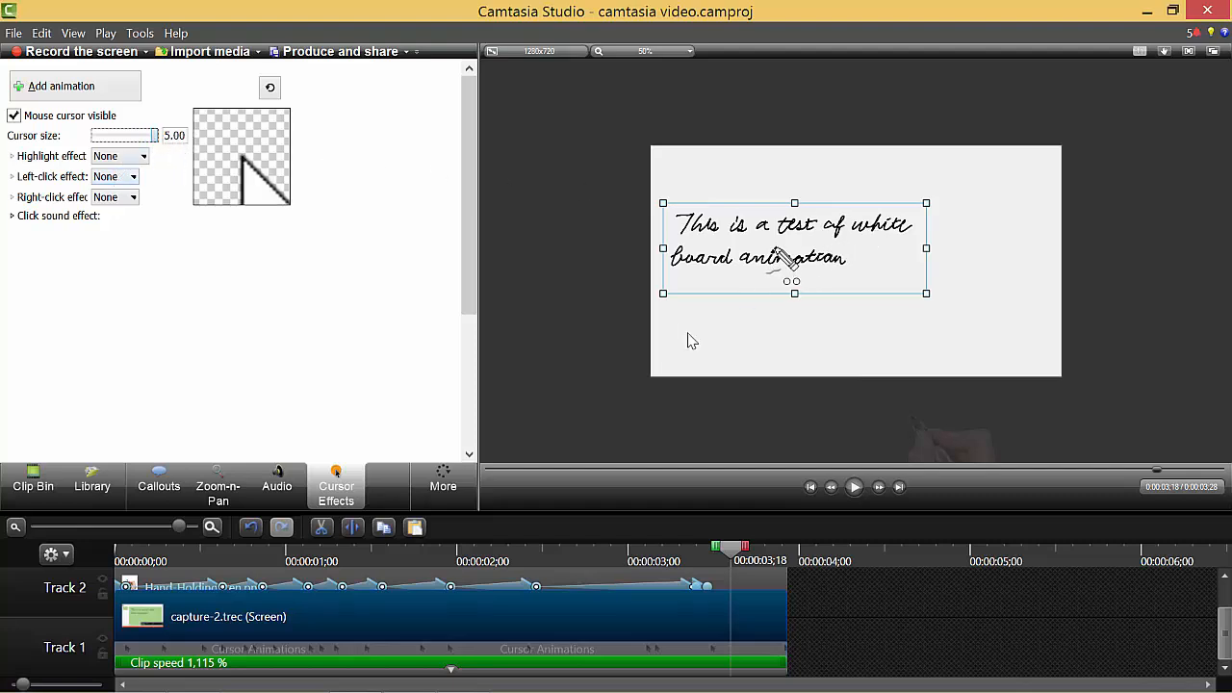
pyautogui.click(402, 554)
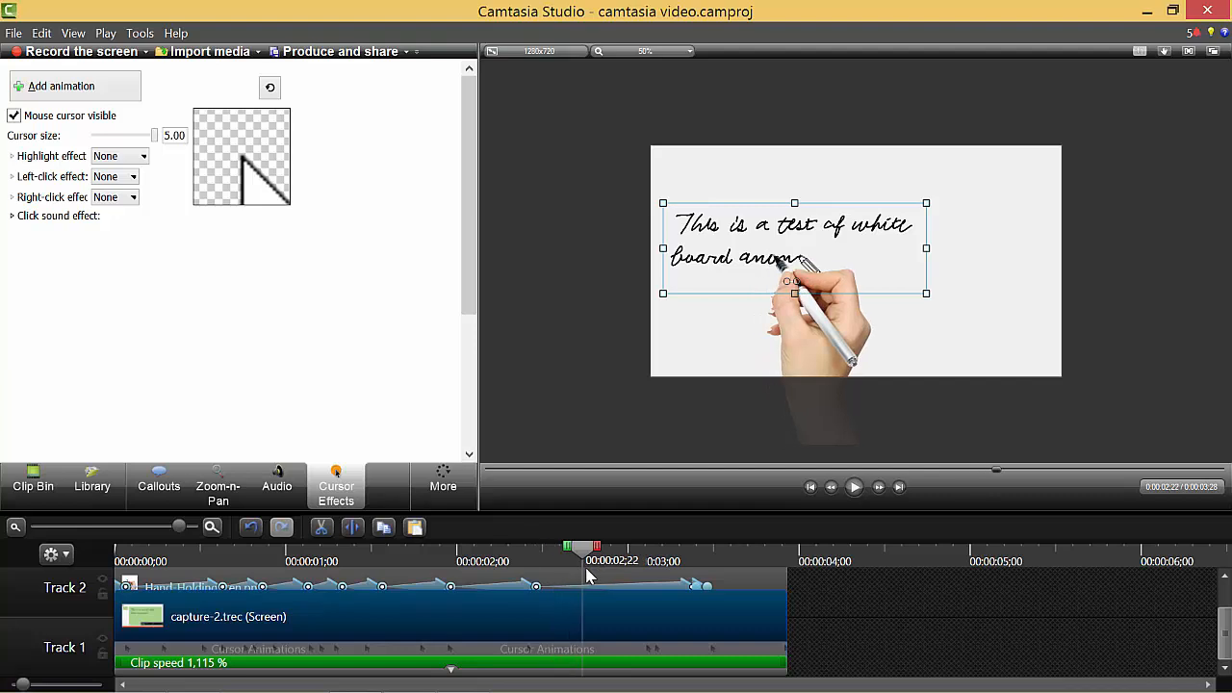
pyautogui.moveTo(596, 572)
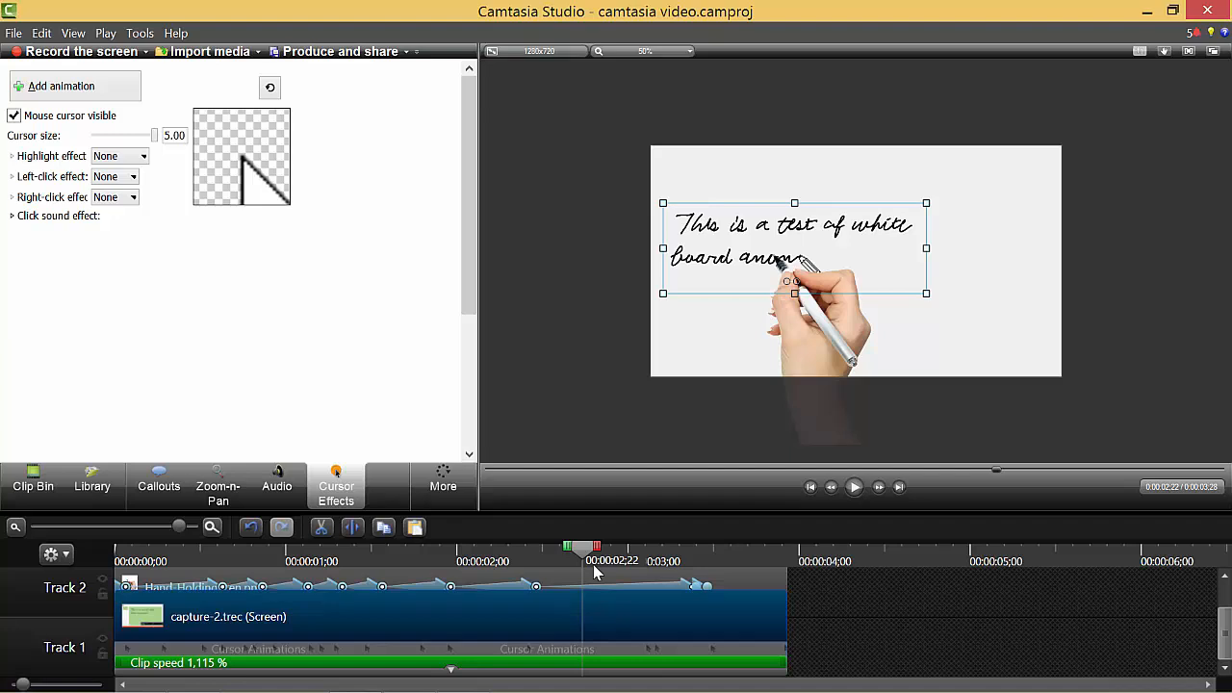
pyautogui.moveTo(825, 398)
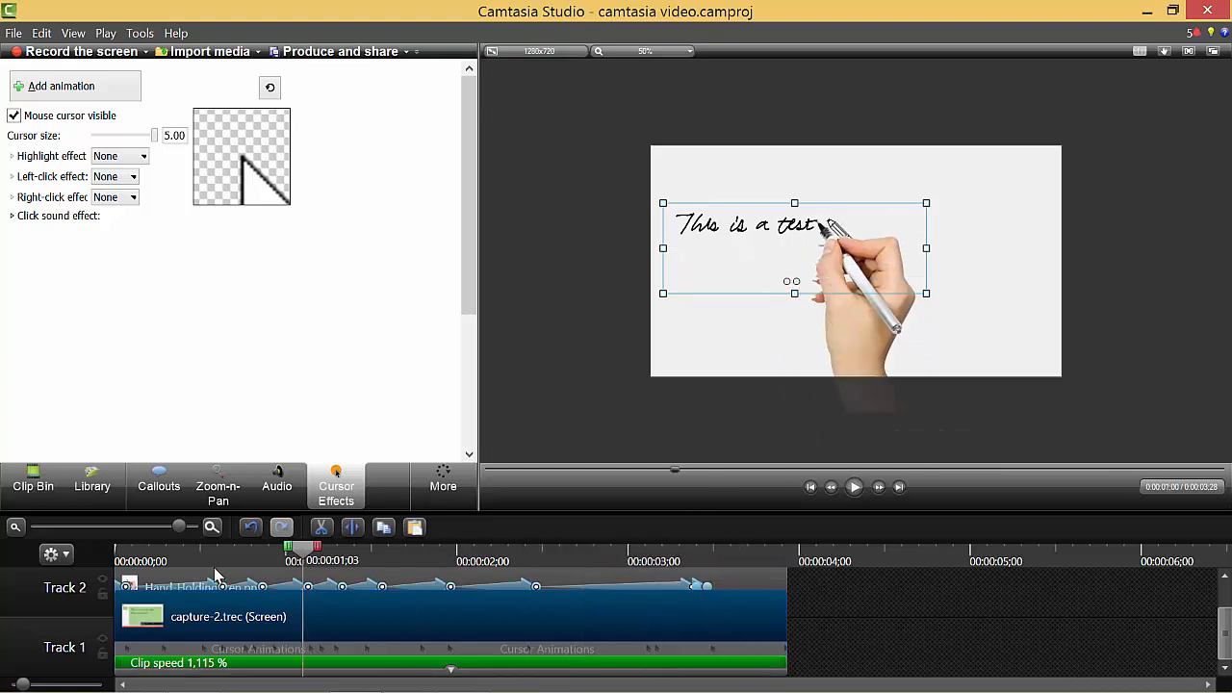
pyautogui.click(616, 546)
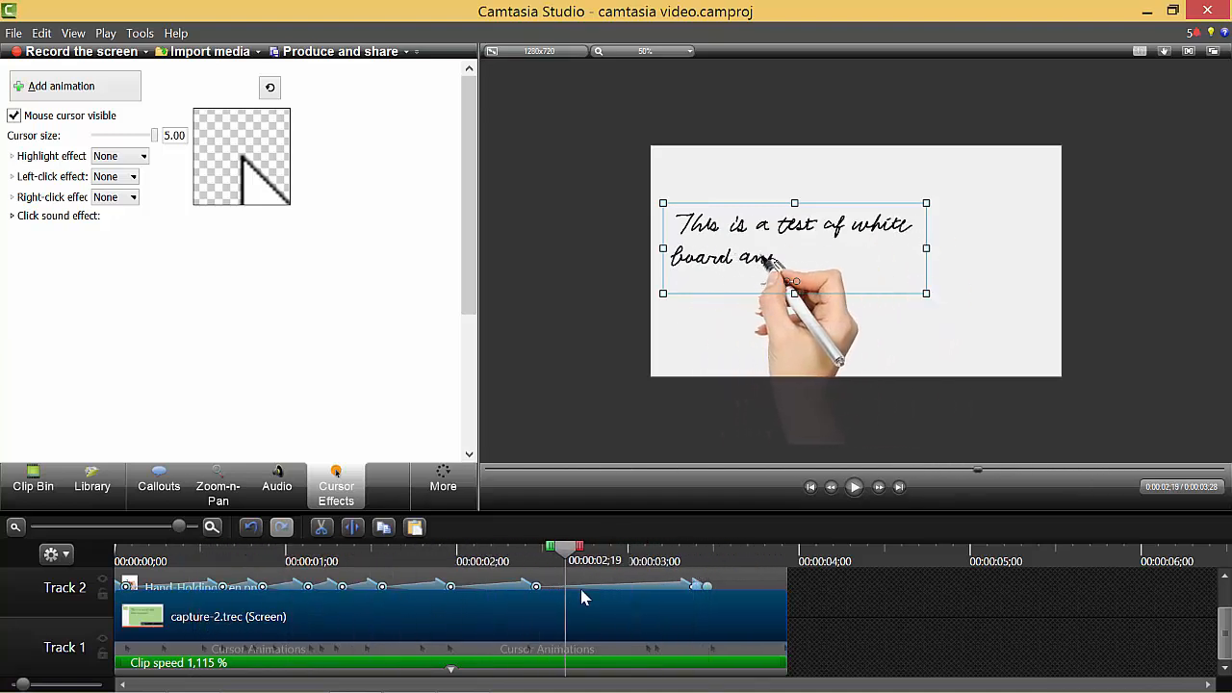
pyautogui.click(730, 566)
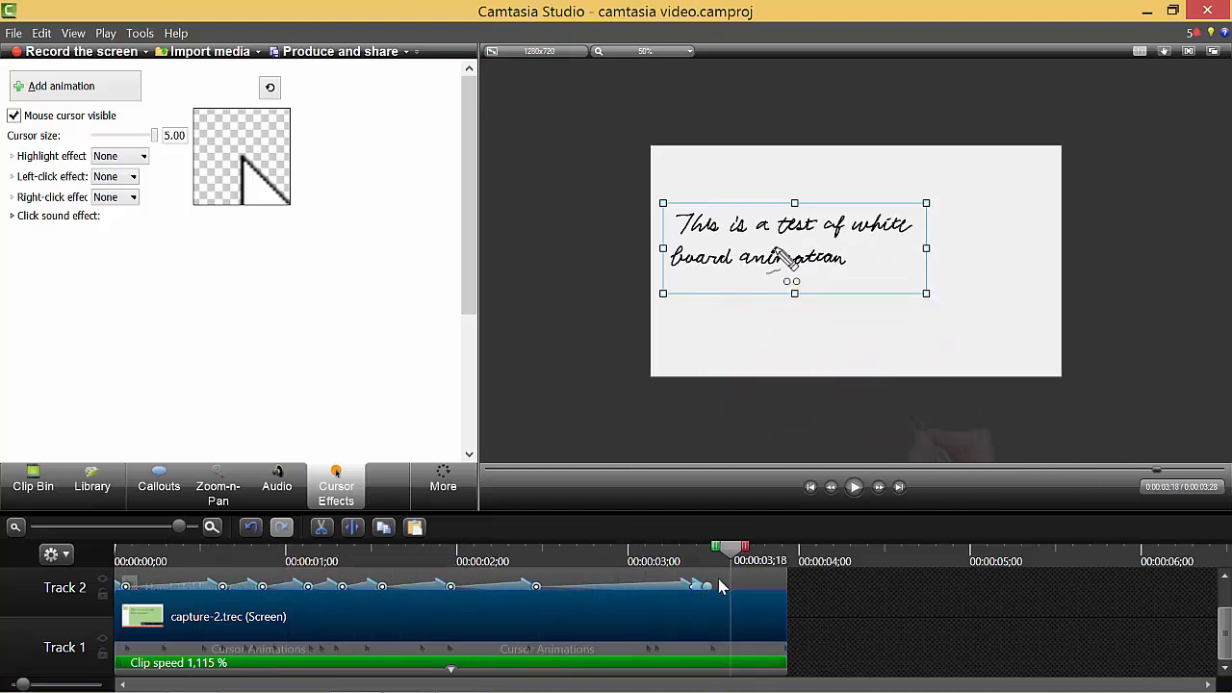